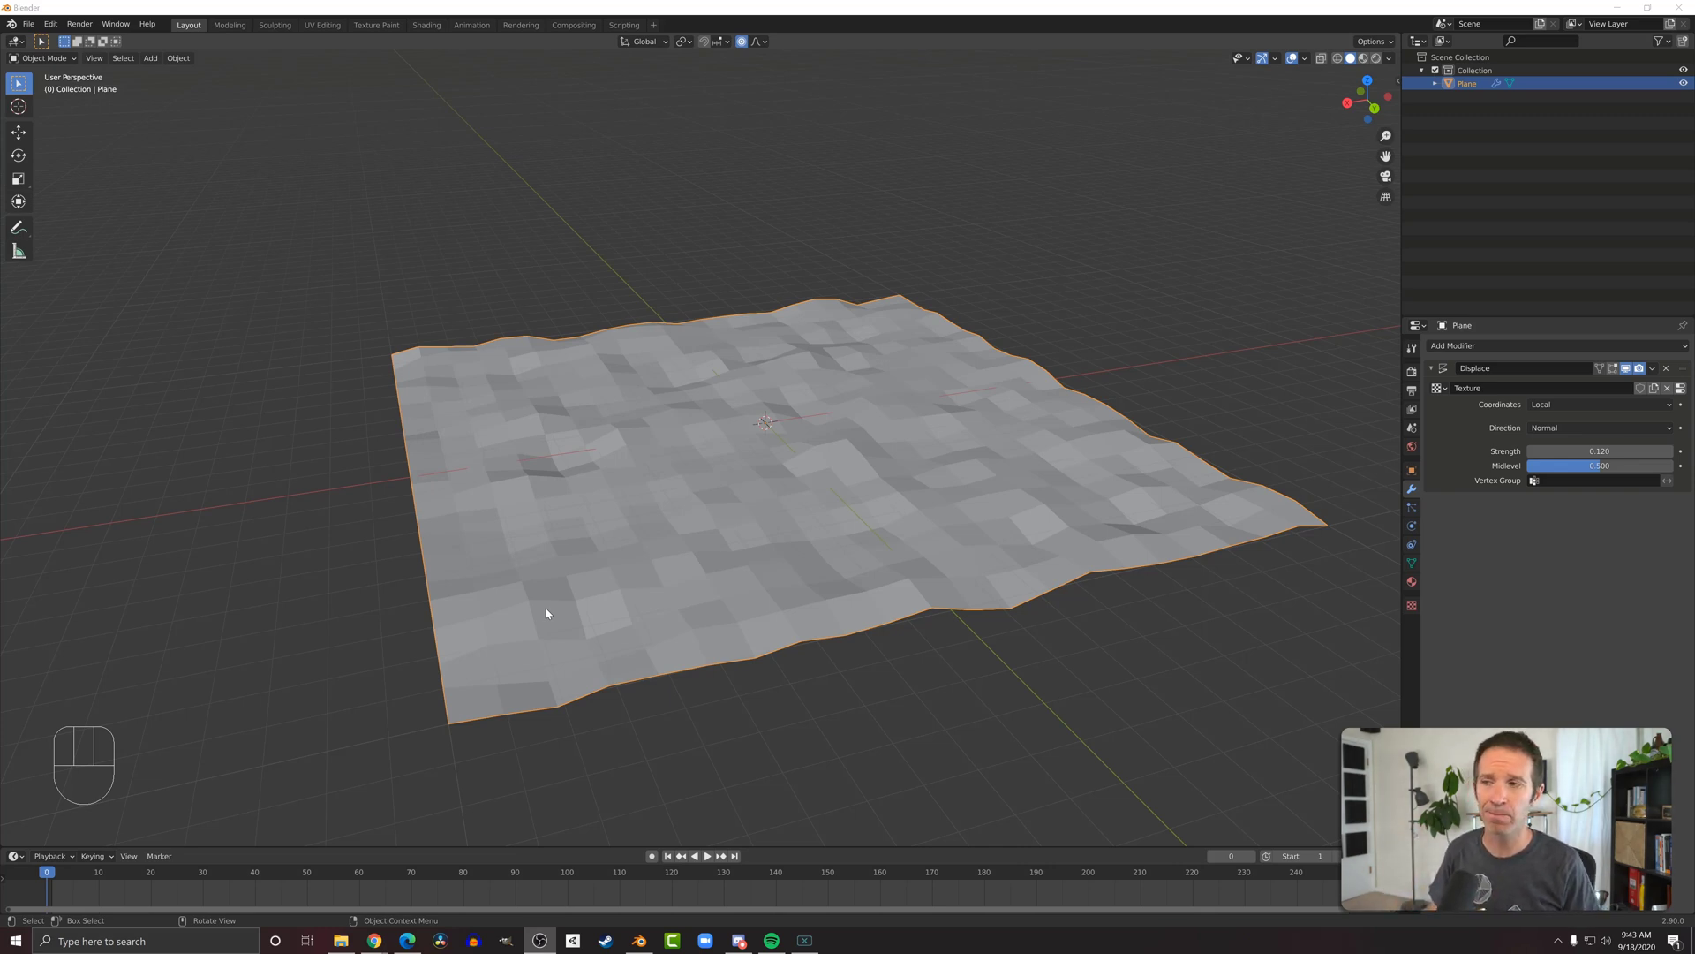
{"action": "mouse_move", "coordinate": [559, 636]}
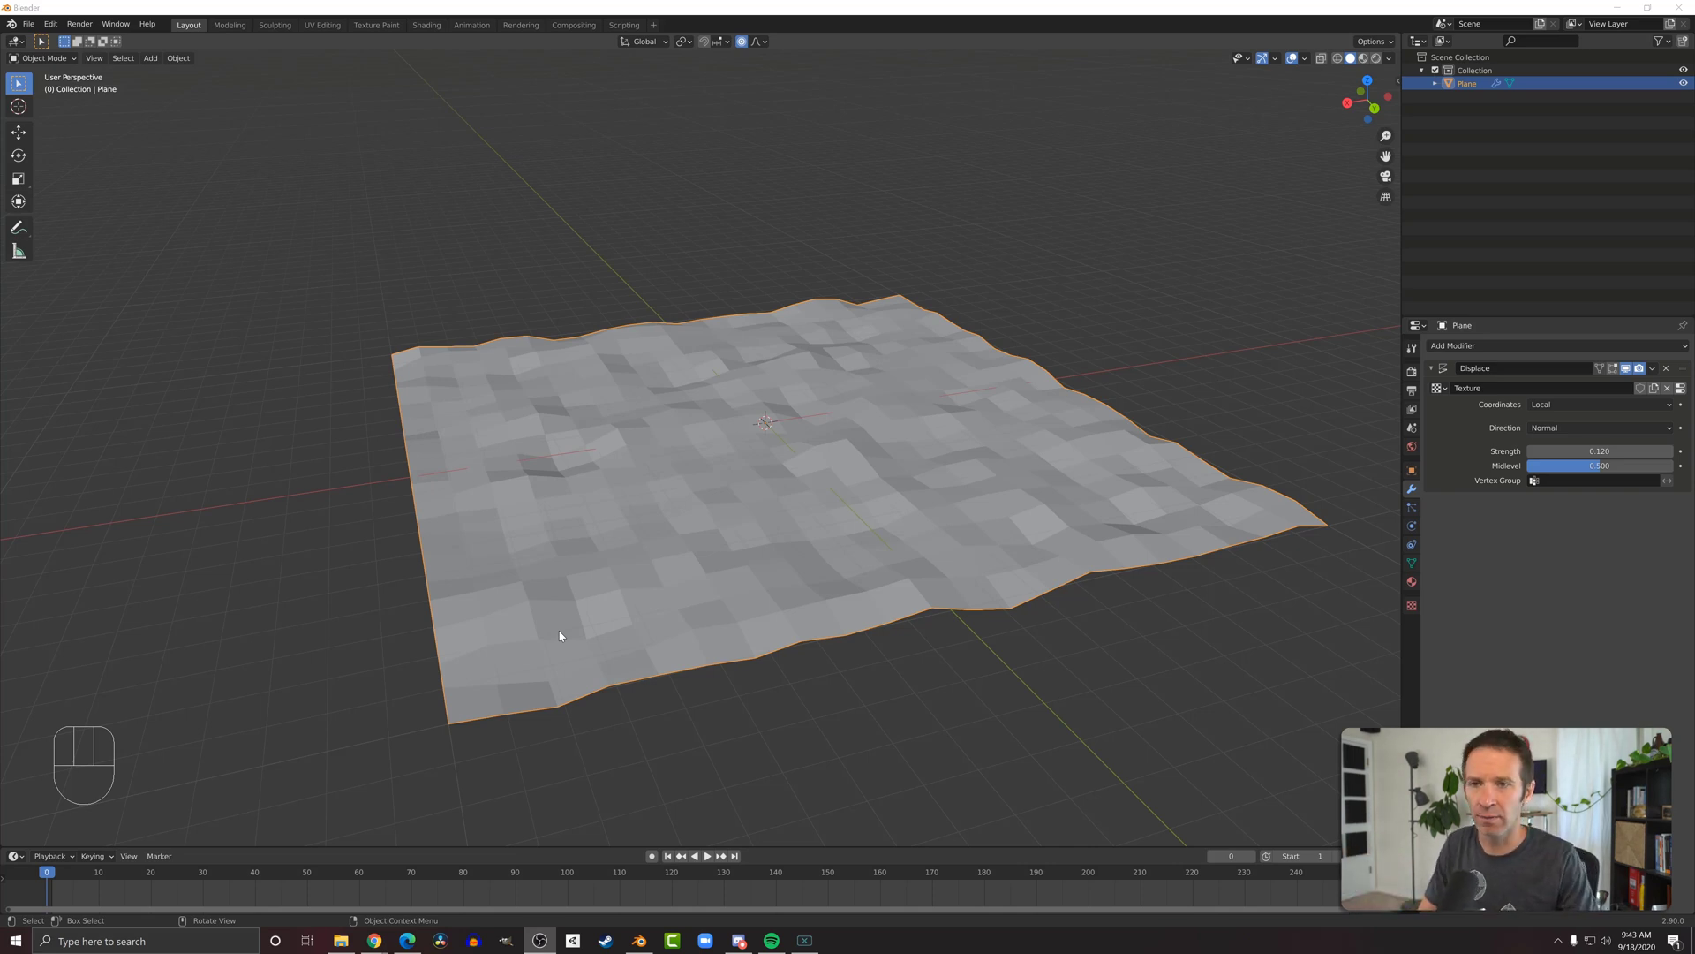
{"action": "mouse_move", "coordinate": [1314, 650]}
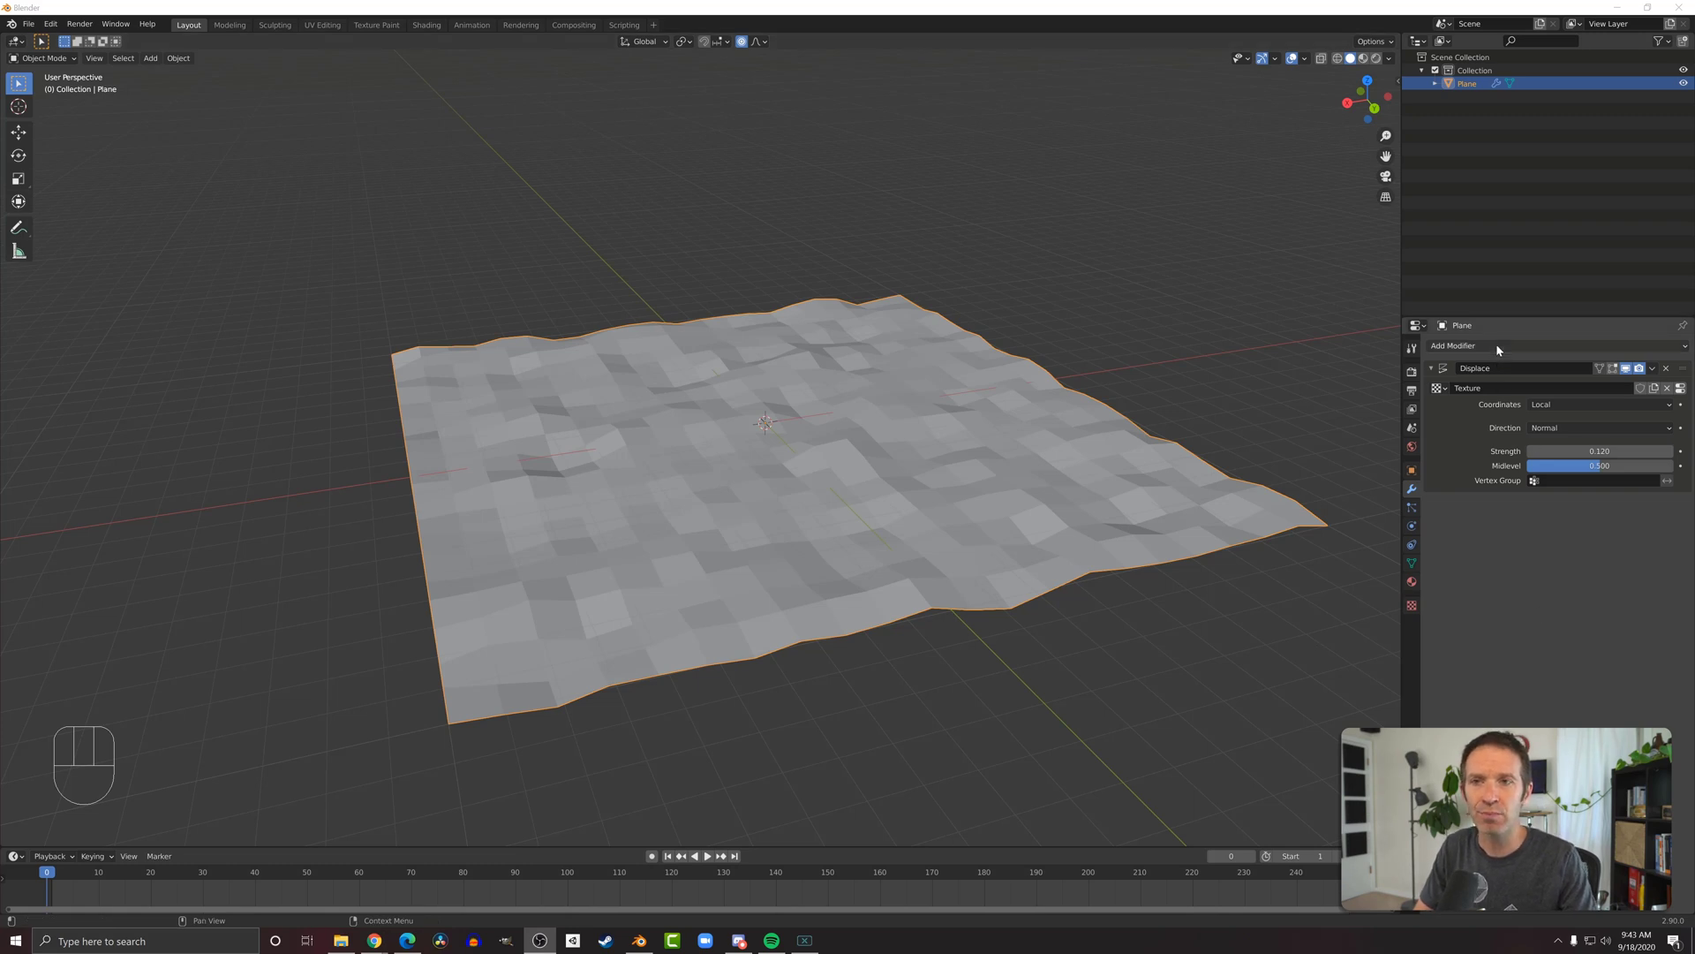
Open the Add Modifier list for the displaced terrain plane
{"action": "left_click", "coordinate": [1454, 345]}
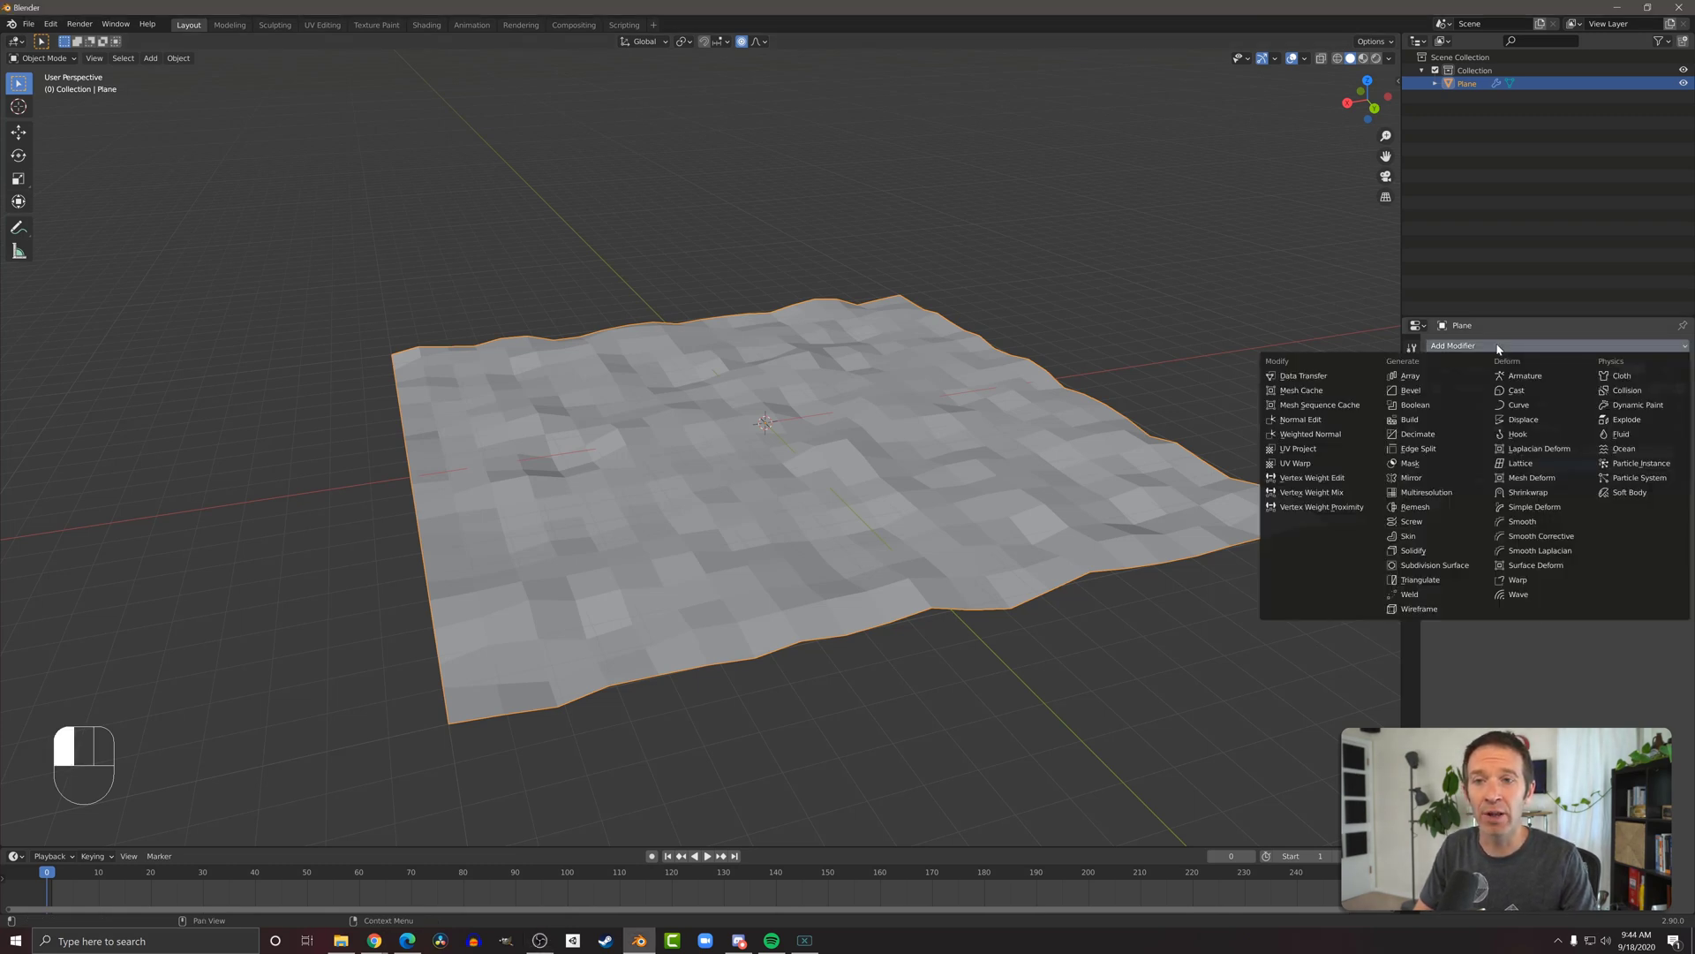
{"action": "mouse_move", "coordinate": [1443, 422]}
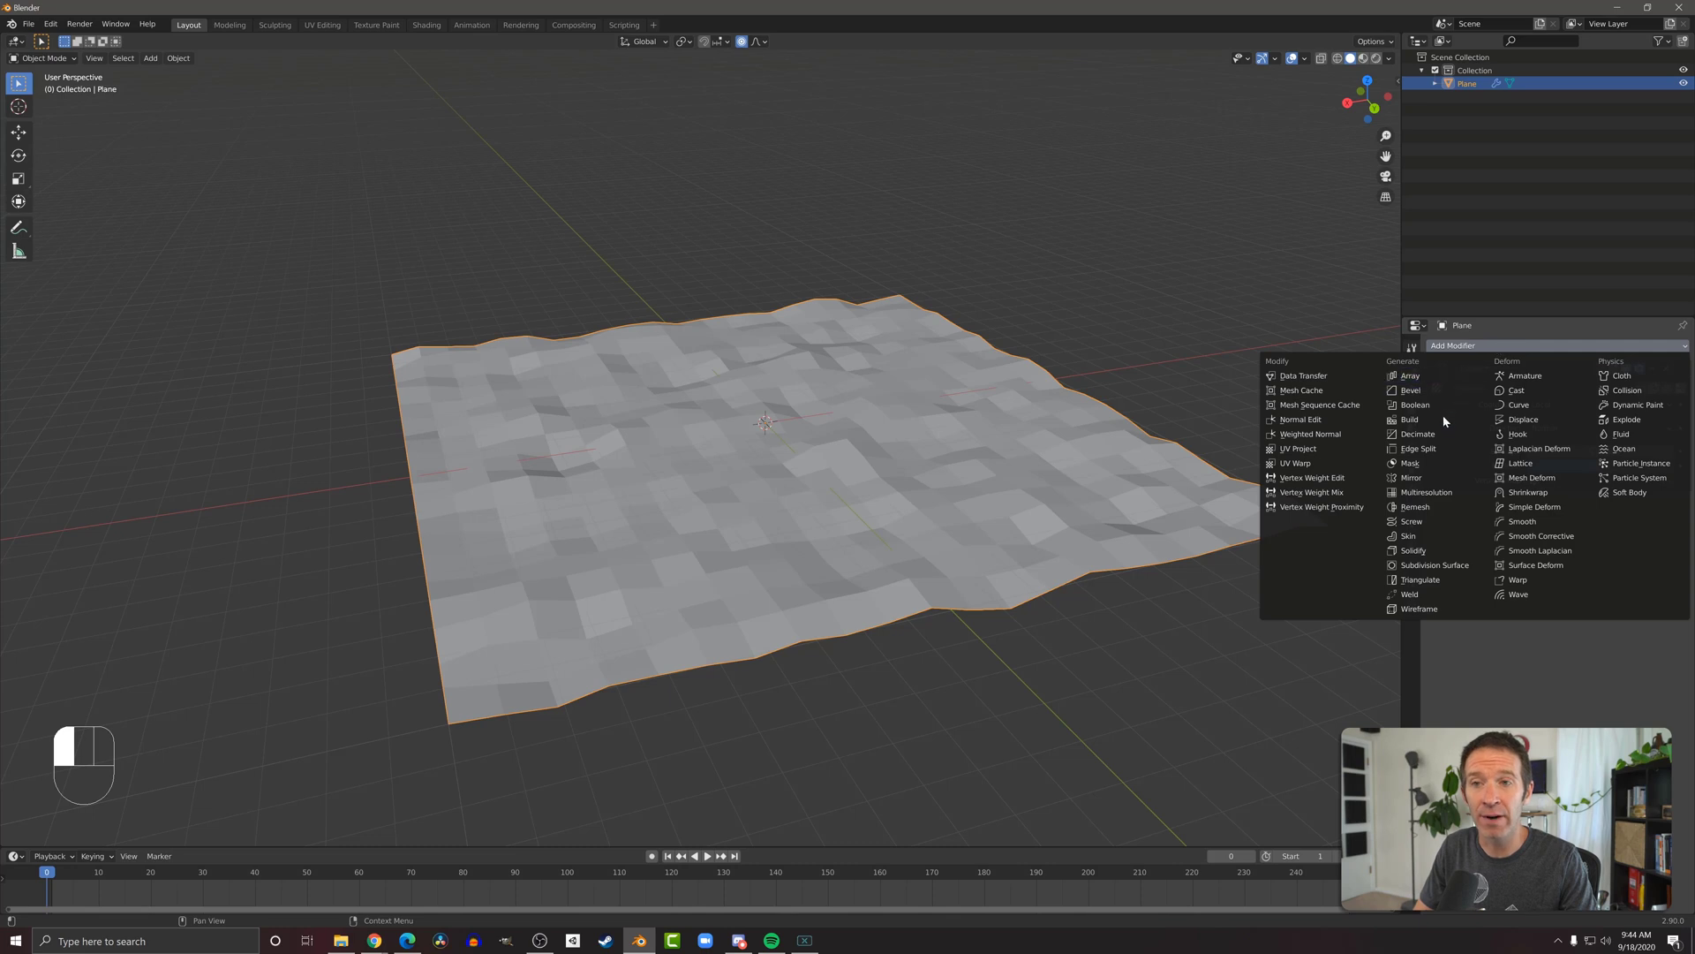
{"action": "mouse_move", "coordinate": [1417, 434]}
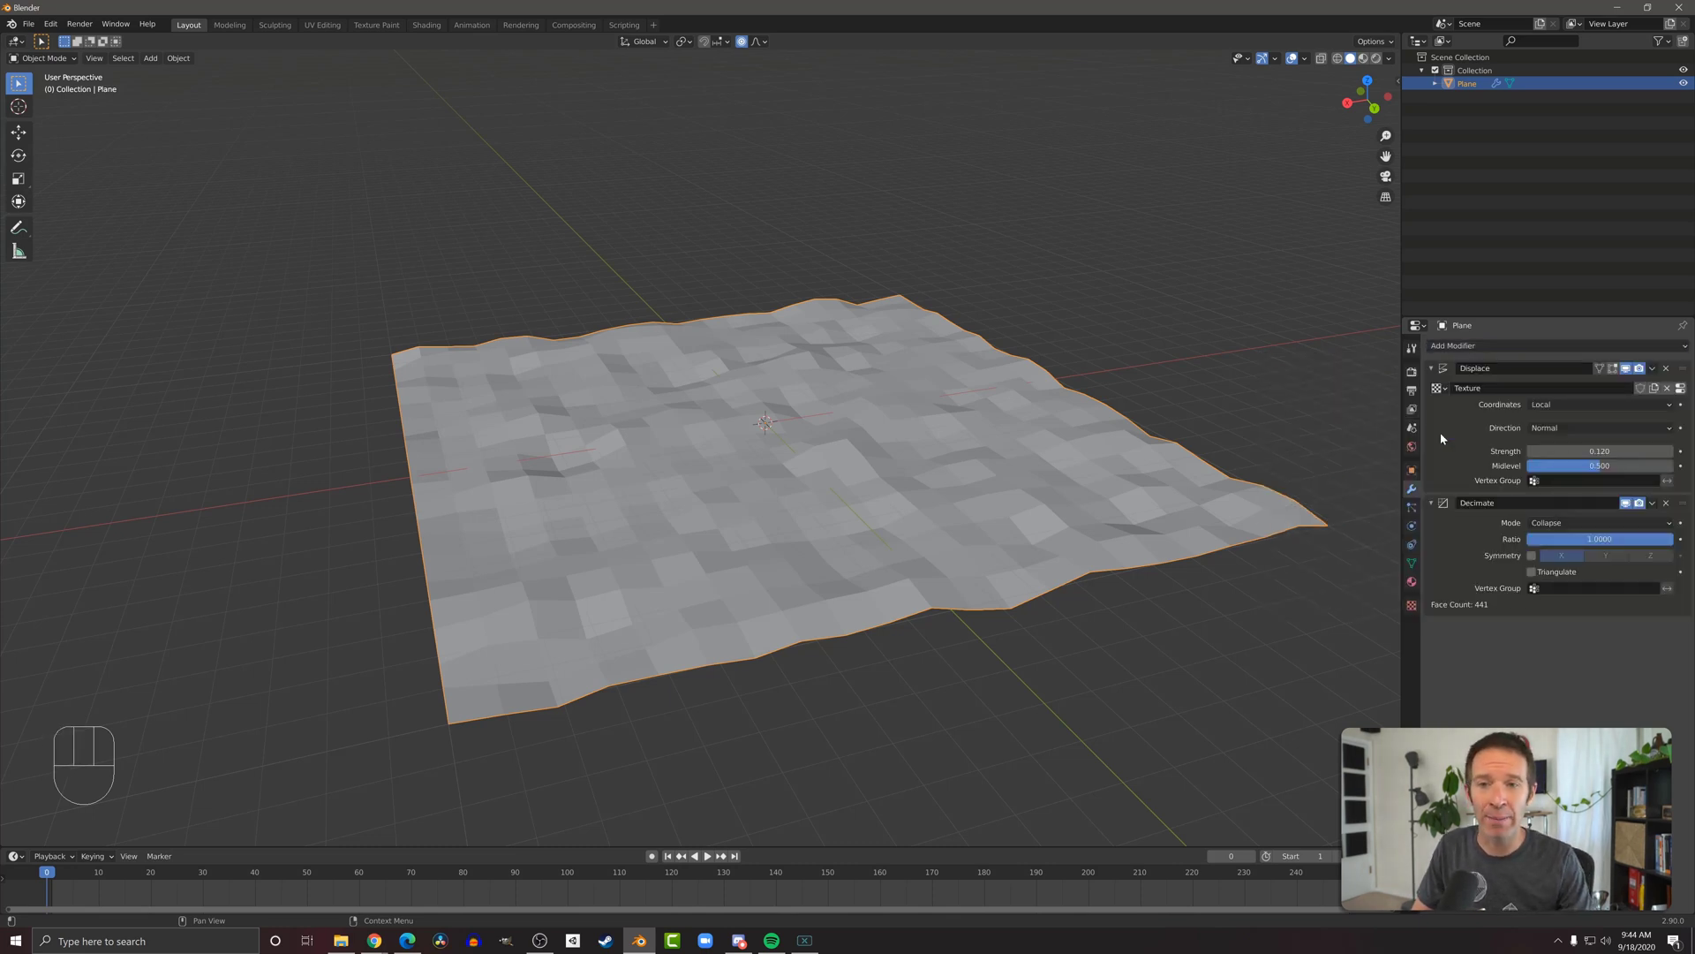
{"action": "mouse_move", "coordinate": [1600, 538]}
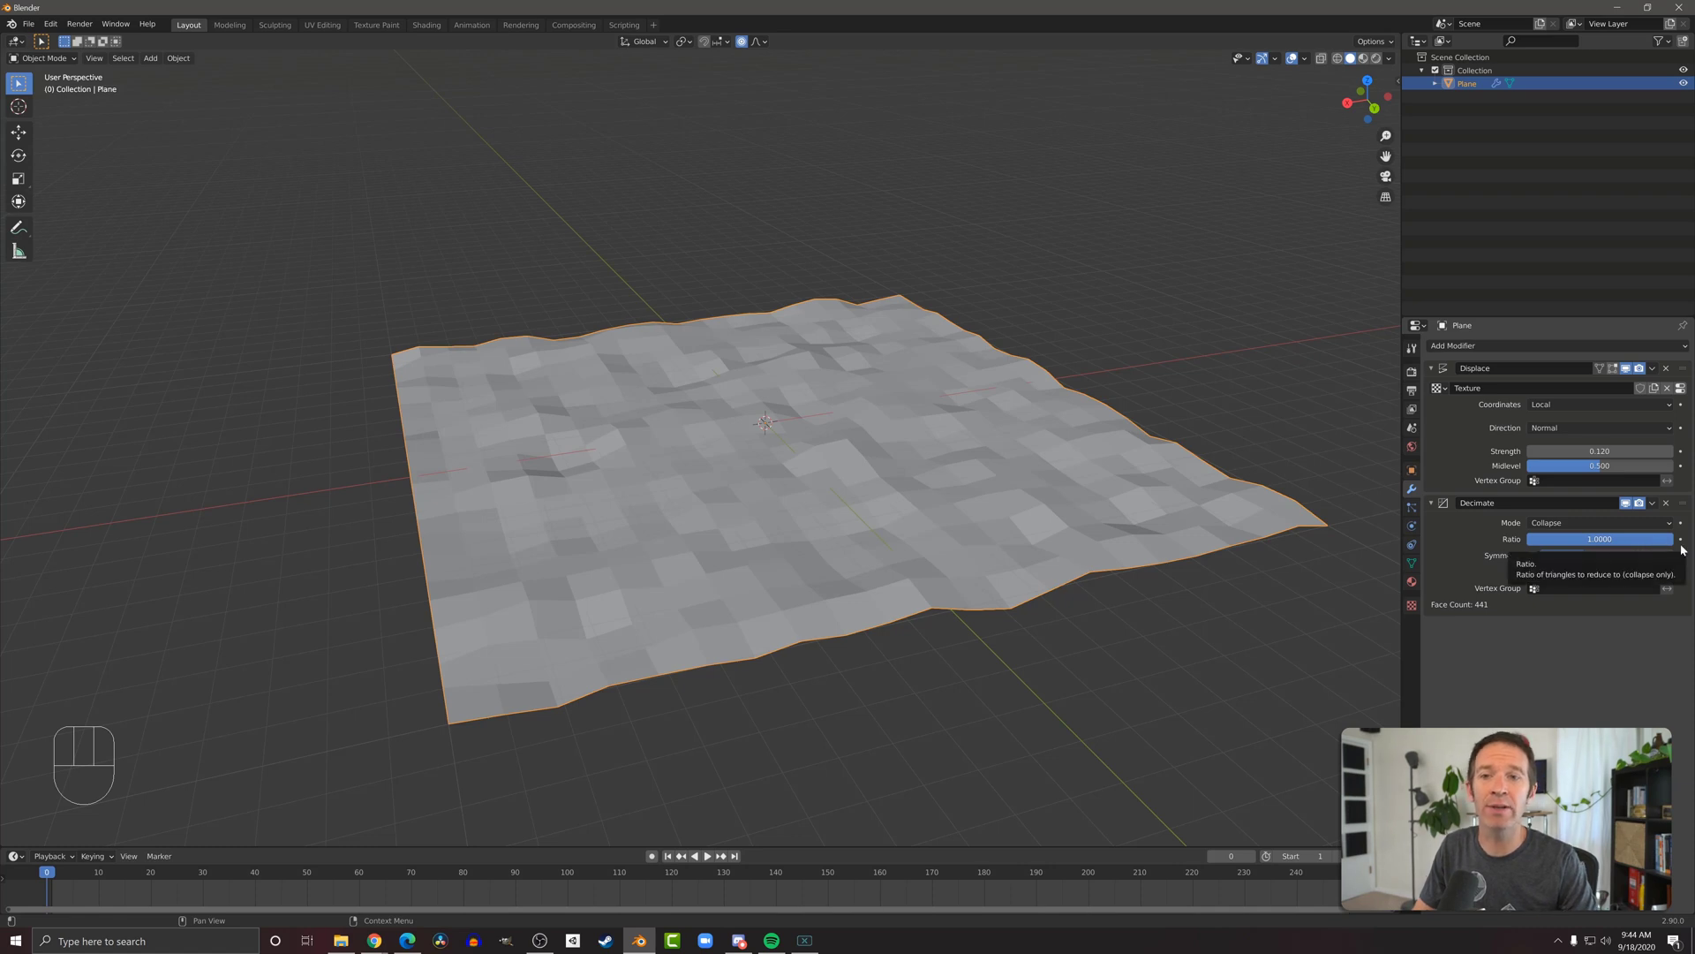
{"action": "mouse_move", "coordinate": [1660, 628]}
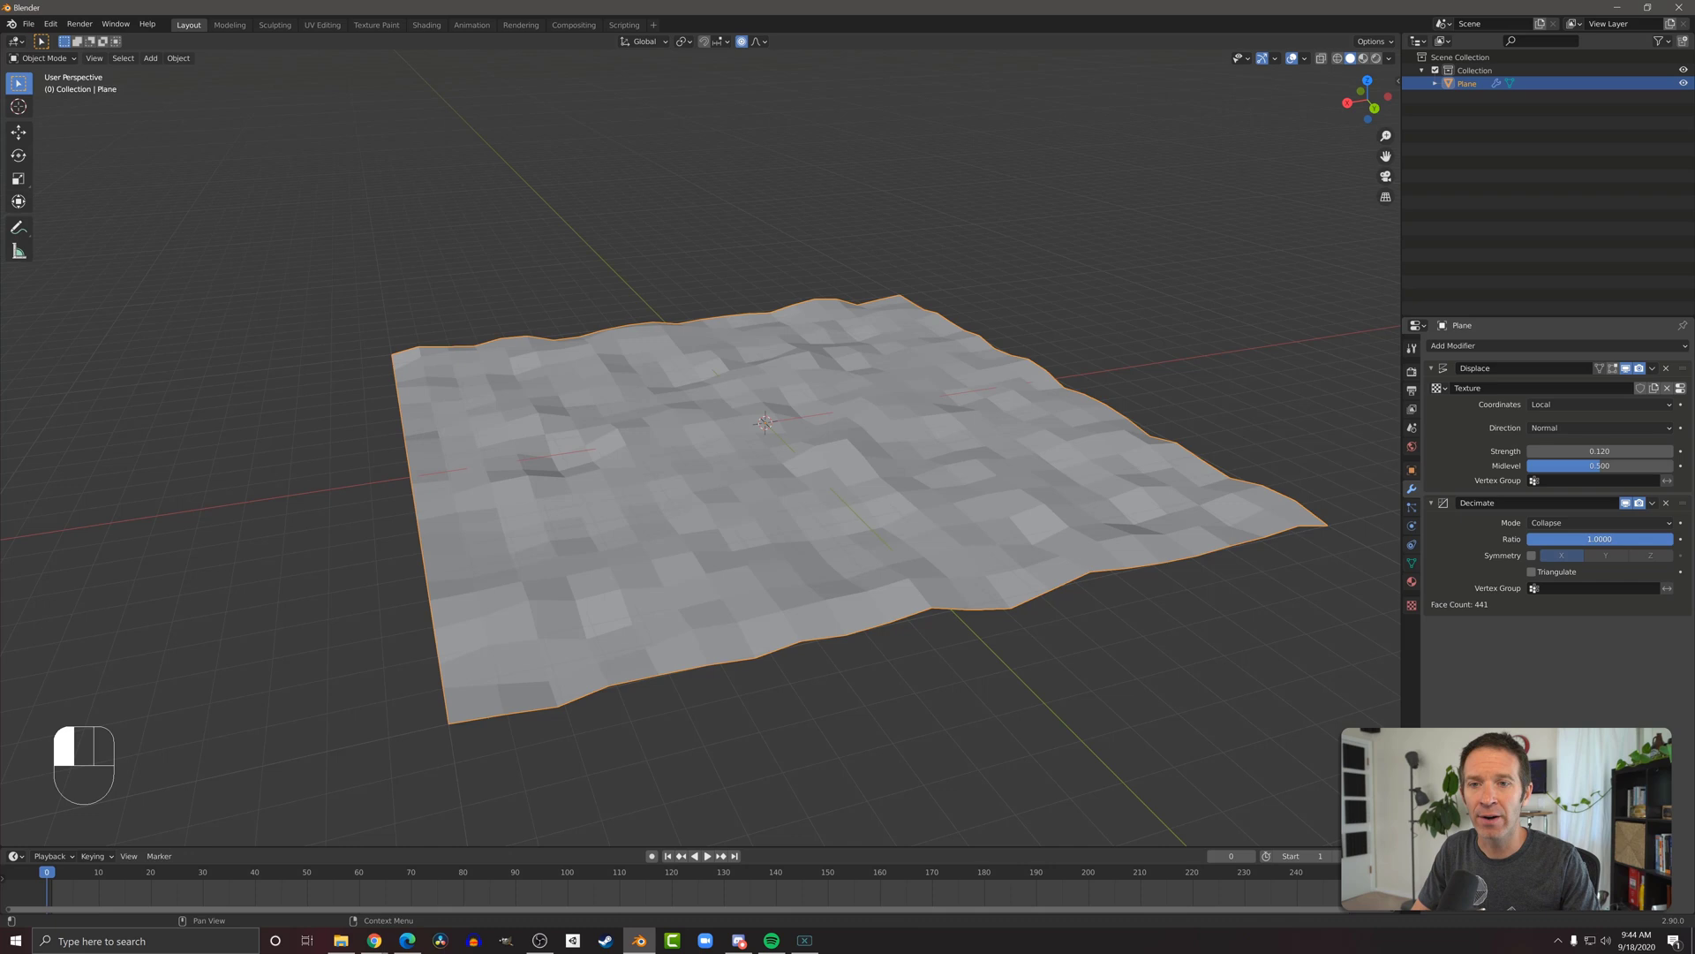
Drag the Decimate ratio down from 1.0 to about 0.07, leaving 63 faces
{"action": "left_click_drag", "start_coordinate": [1610, 539], "coordinate": [1589, 539]}
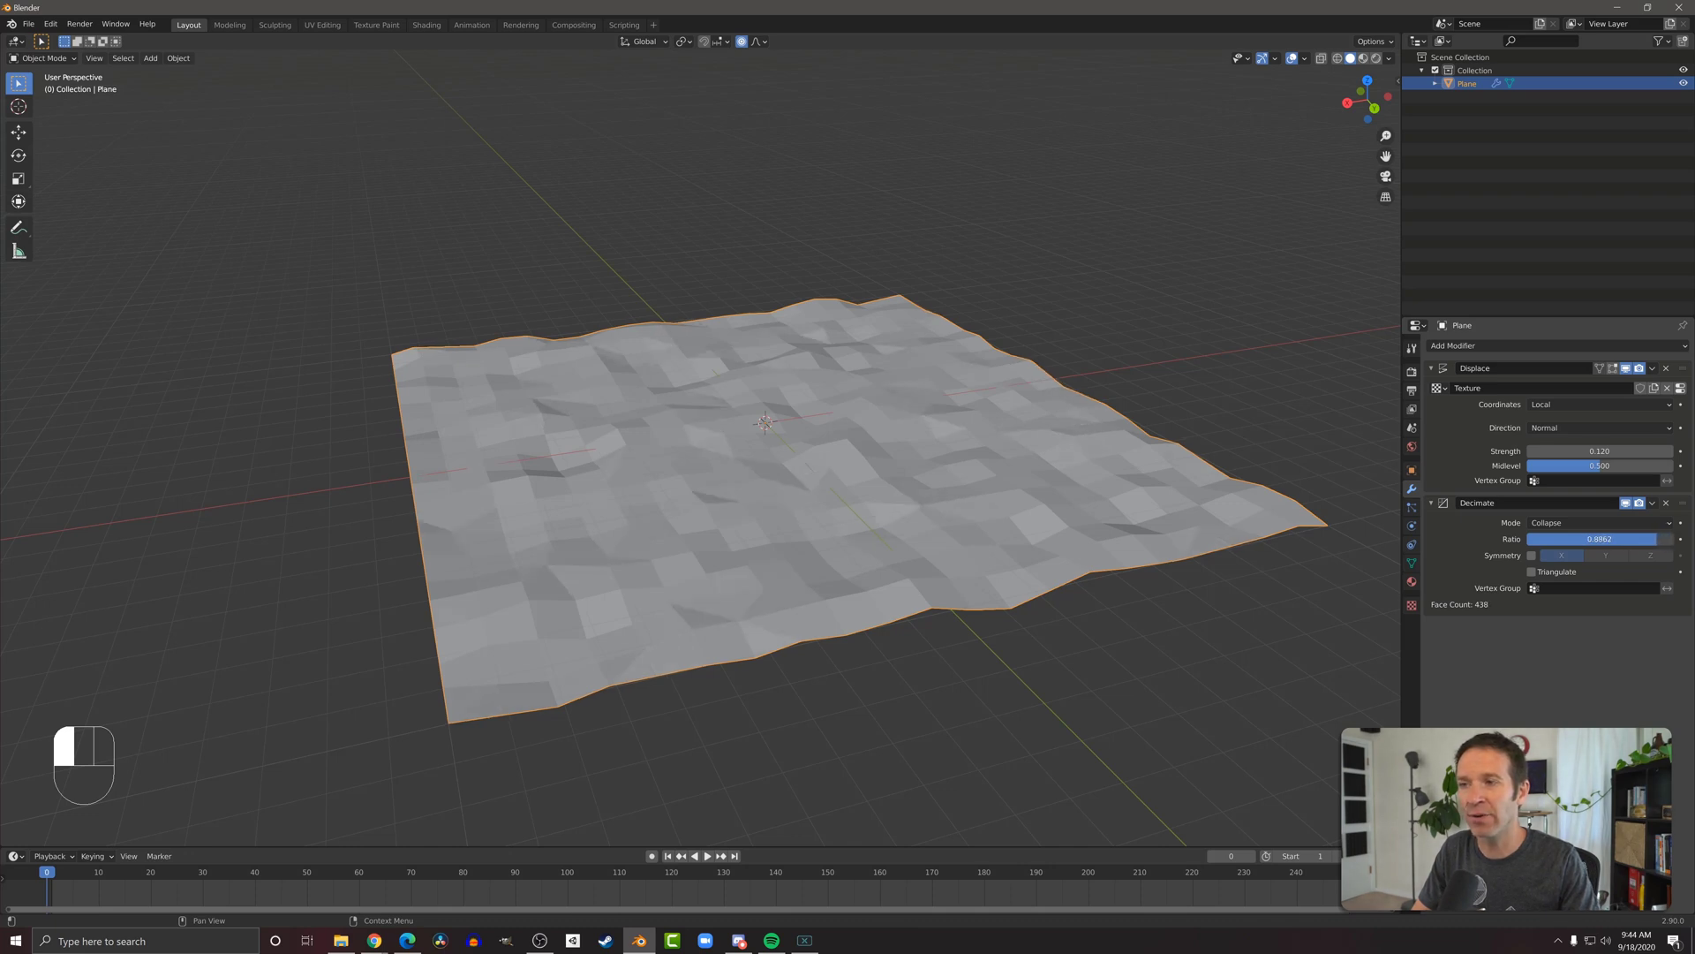
{"action": "left_click_drag", "start_coordinate": [1610, 539], "coordinate": [1579, 539]}
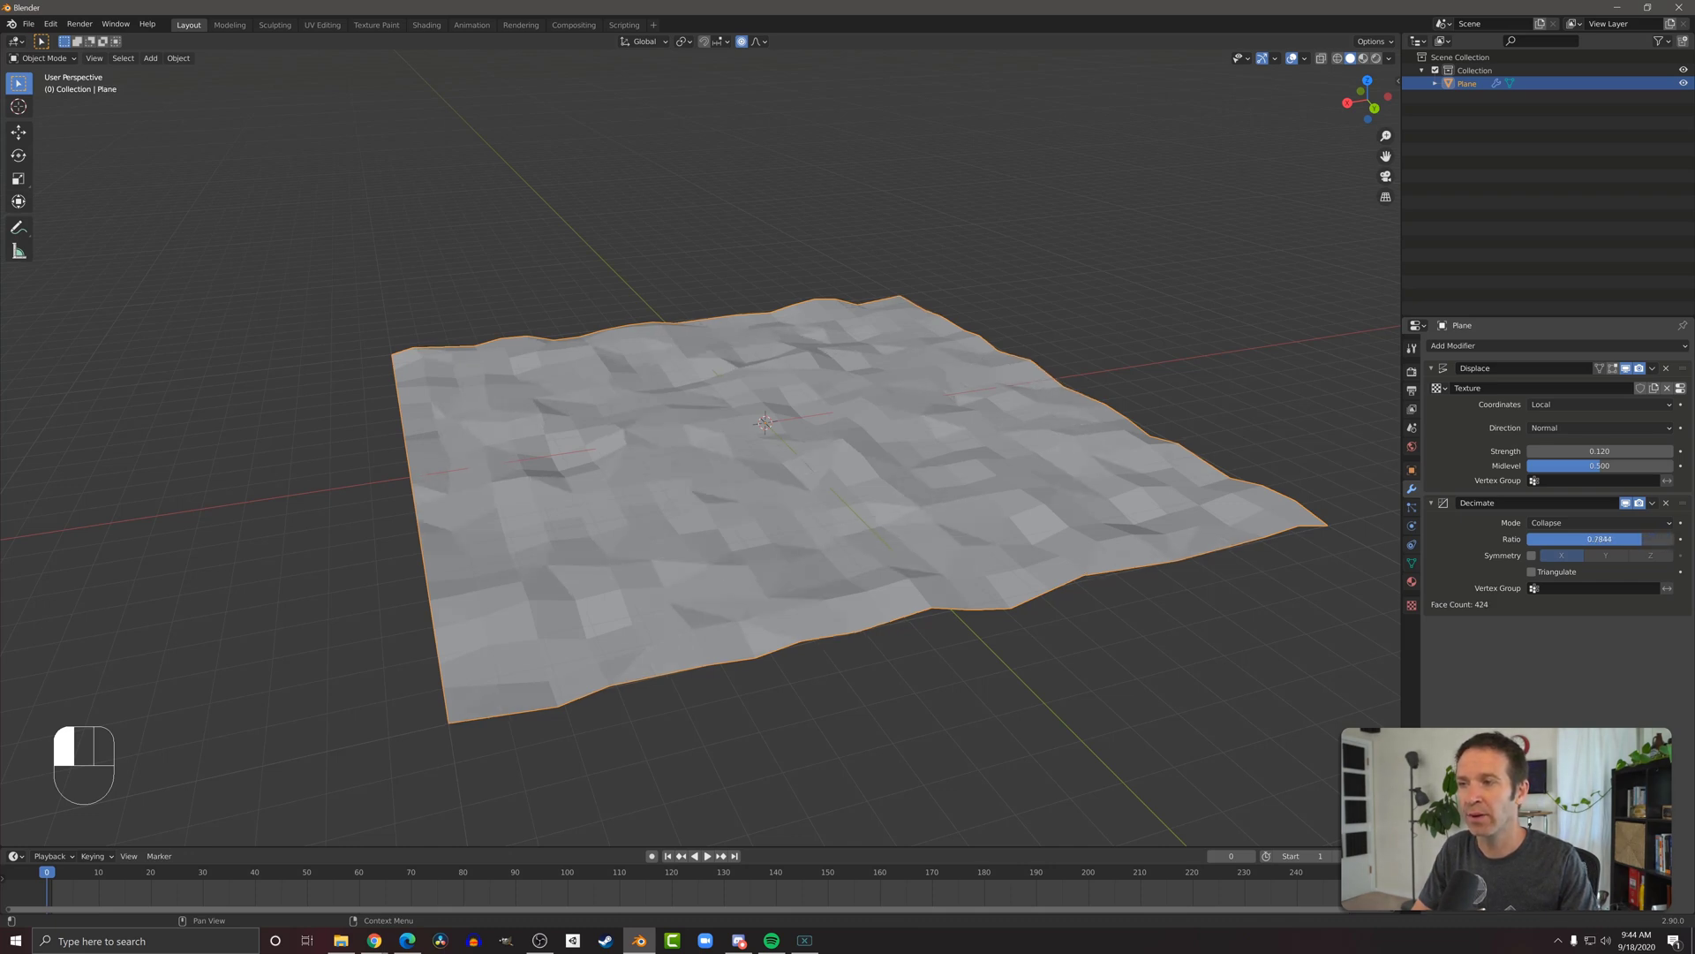
{"action": "left_click_drag", "start_coordinate": [1610, 539], "coordinate": [1584, 538]}
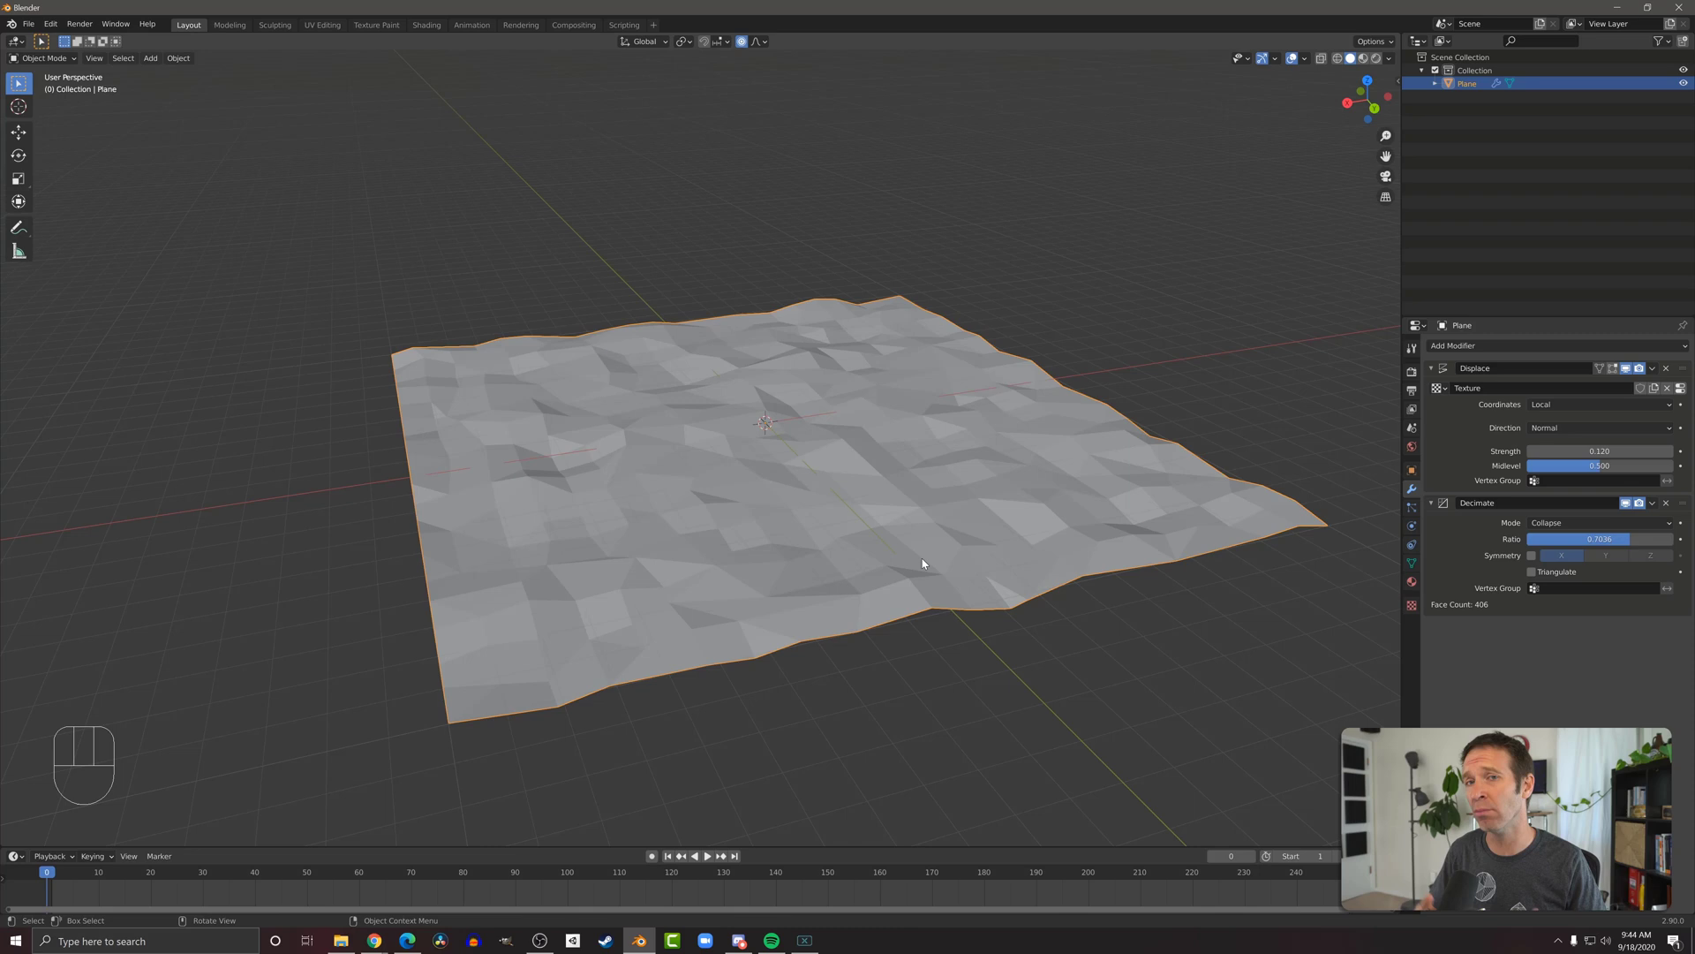
{"action": "left_click_drag", "start_coordinate": [1611, 538], "coordinate": [1589, 539]}
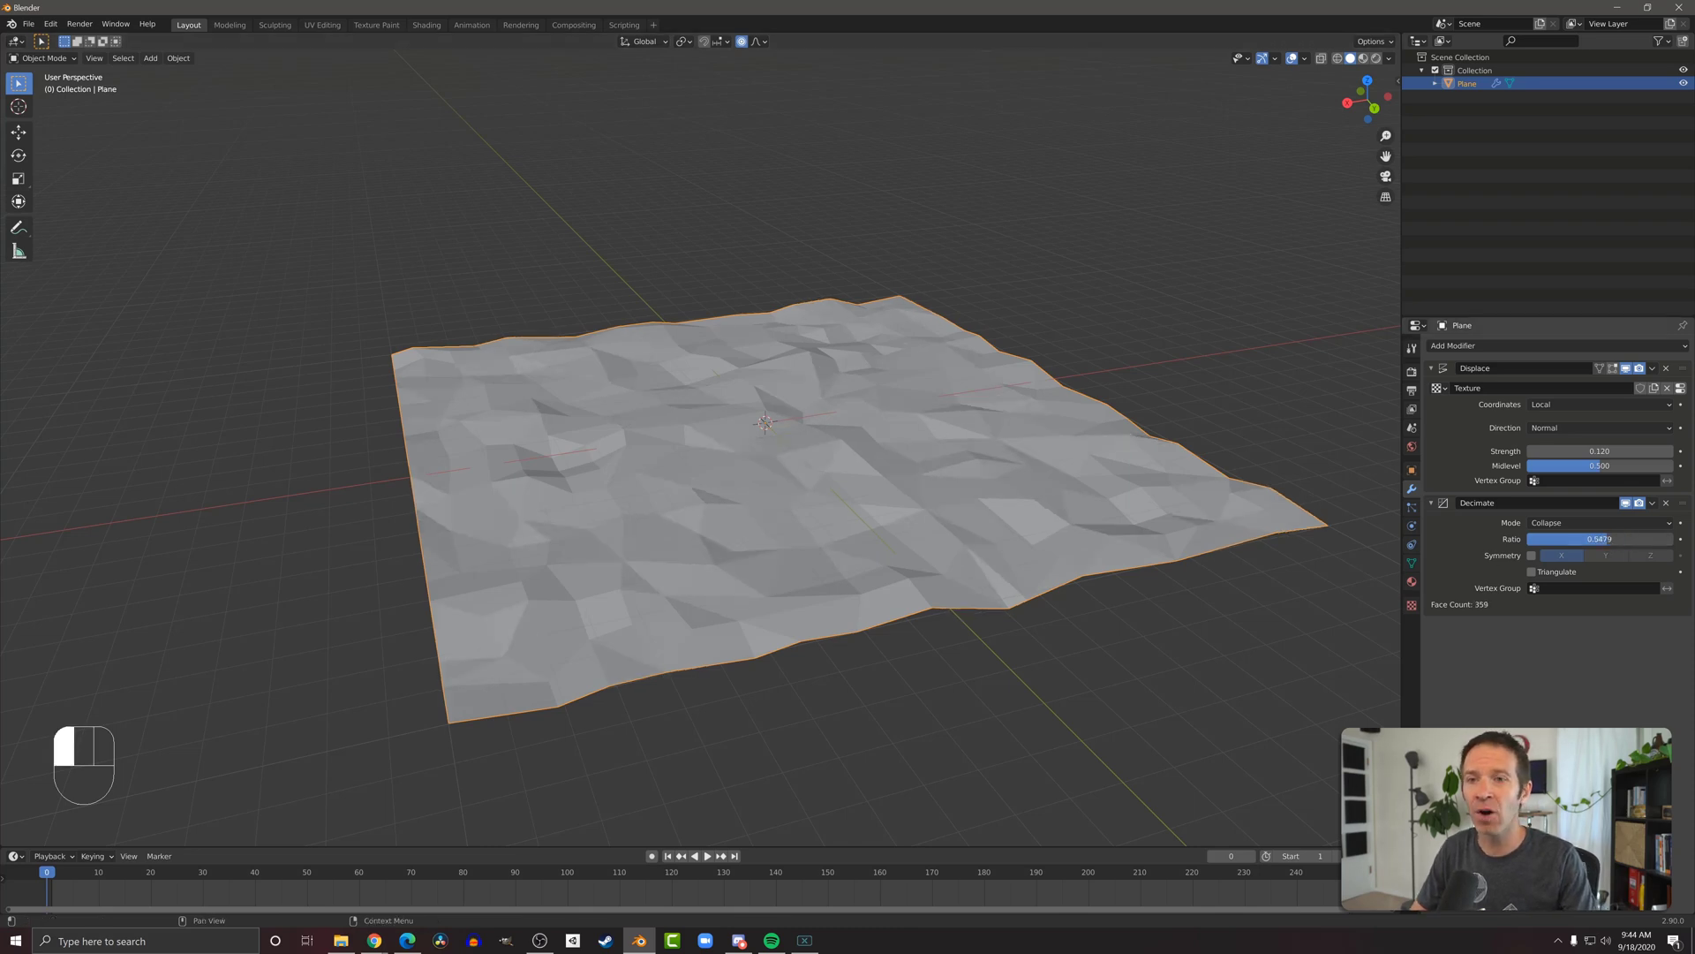
{"action": "left_click_drag", "start_coordinate": [1600, 538], "coordinate": [1535, 538]}
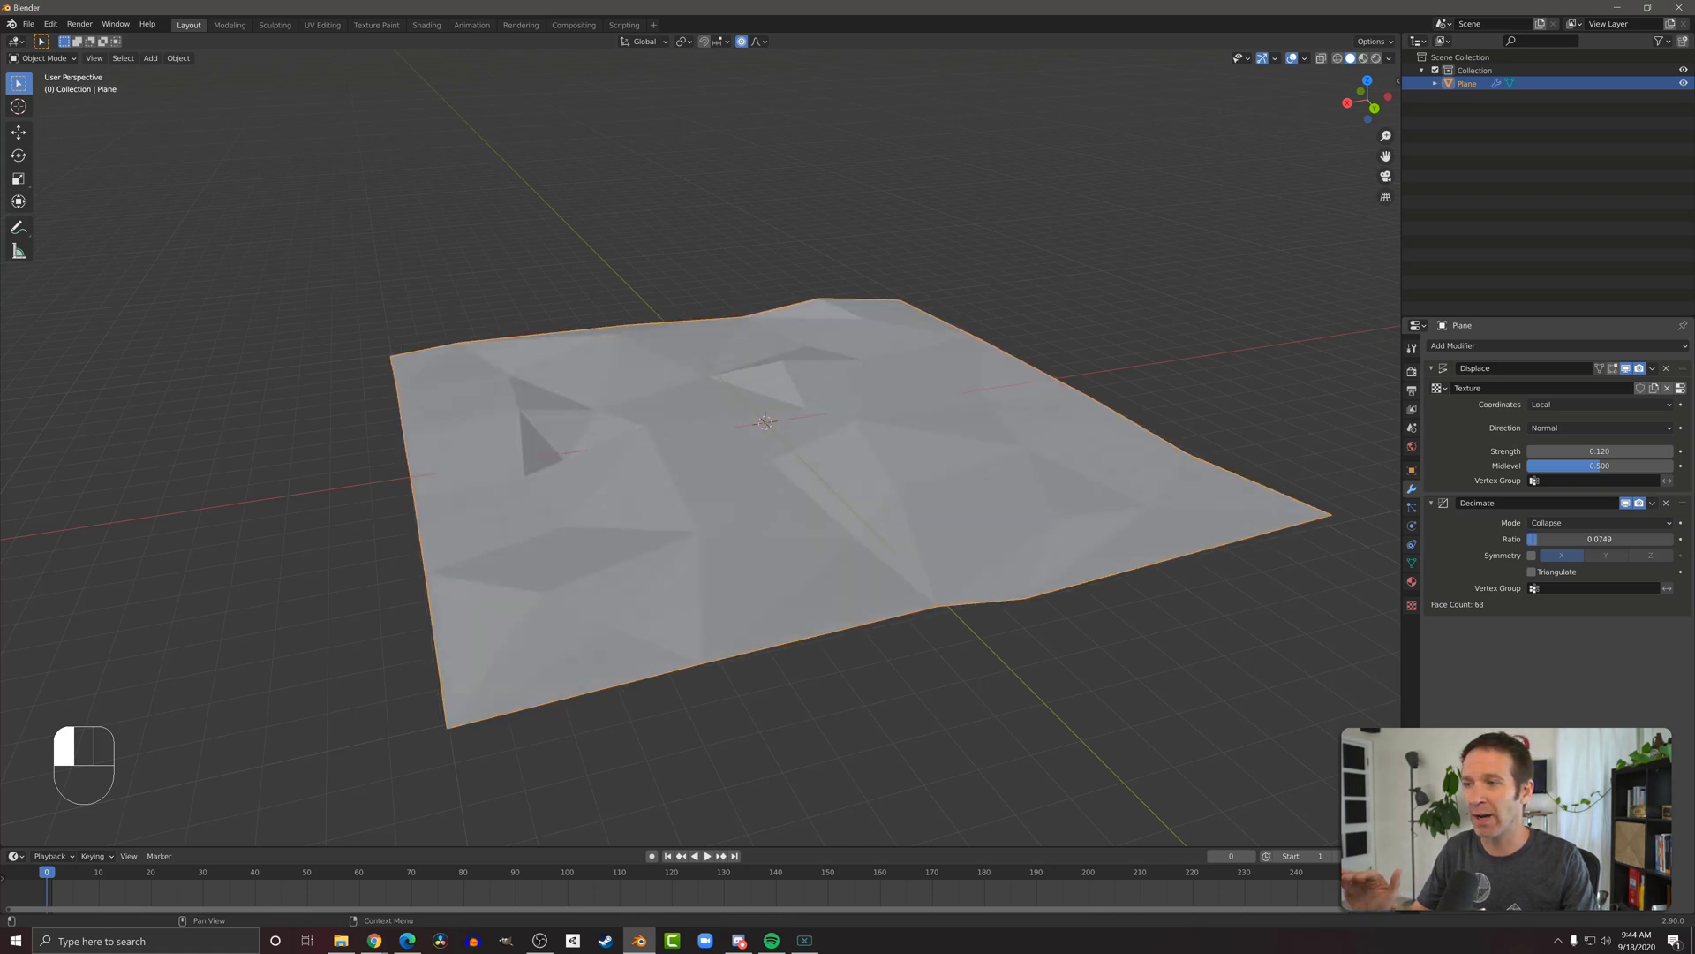
{"action": "left_click_drag", "start_coordinate": [767, 423], "coordinate": [940, 506]}
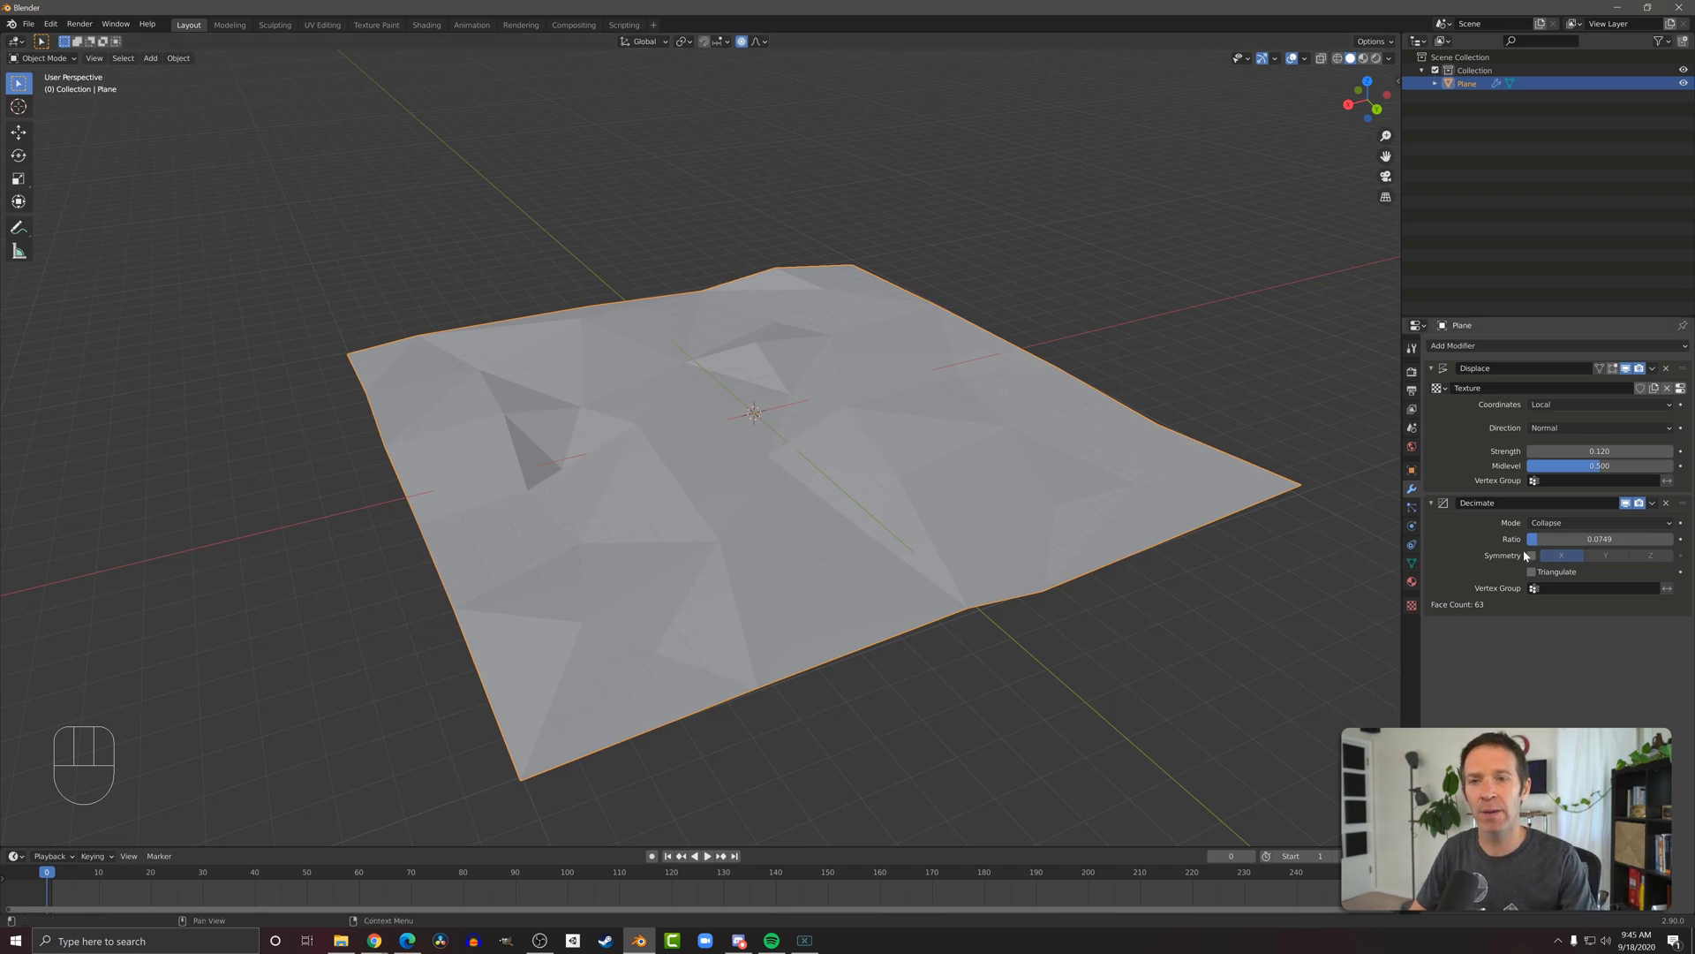
Raise the Decimate ratio to about 0.25, giving roughly 187 triangular faces
{"action": "left_click_drag", "start_coordinate": [1546, 538], "coordinate": [1600, 538]}
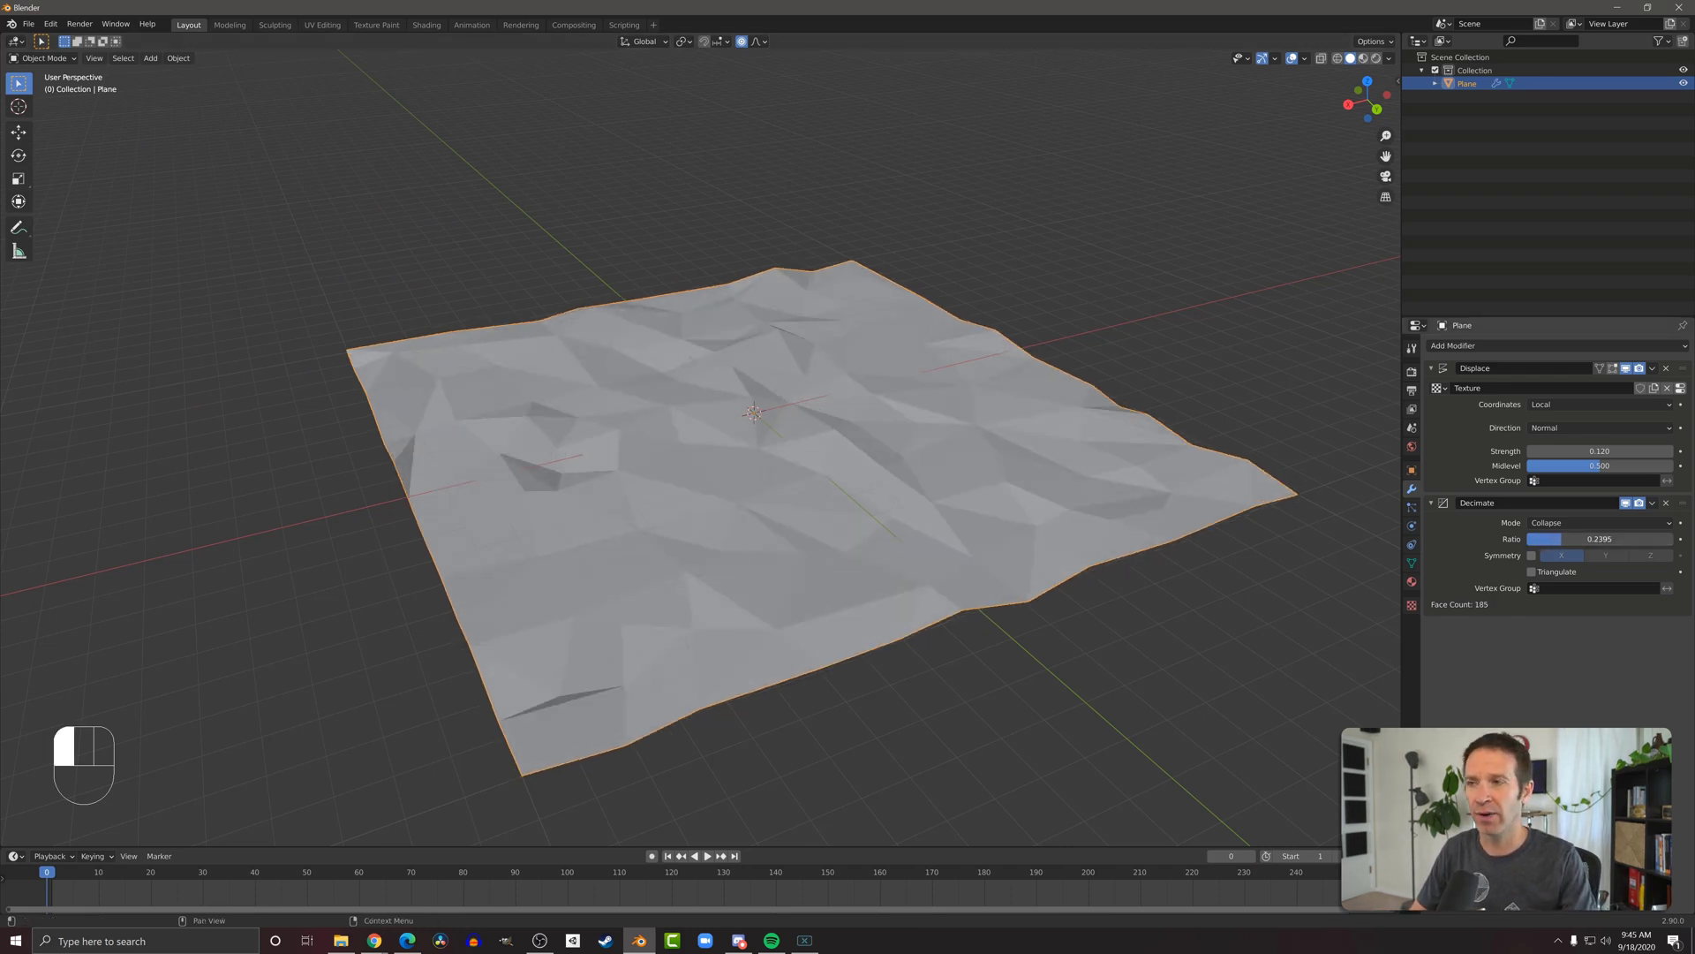
{"action": "left_click_drag", "start_coordinate": [1546, 539], "coordinate": [1562, 538]}
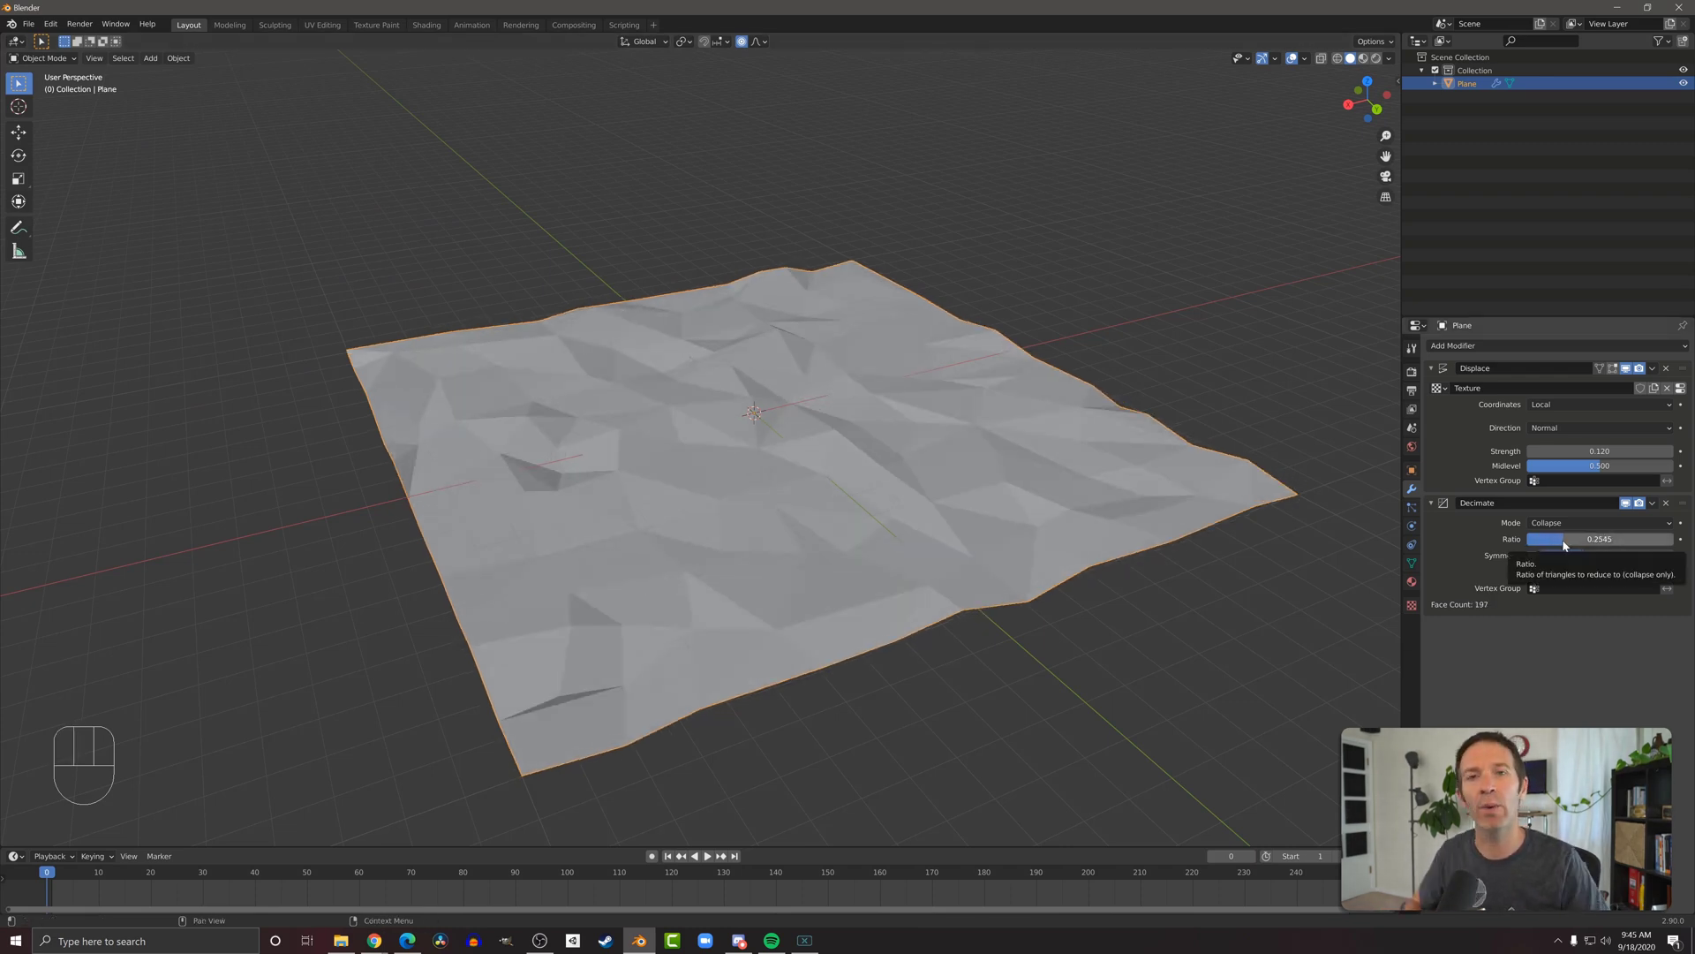